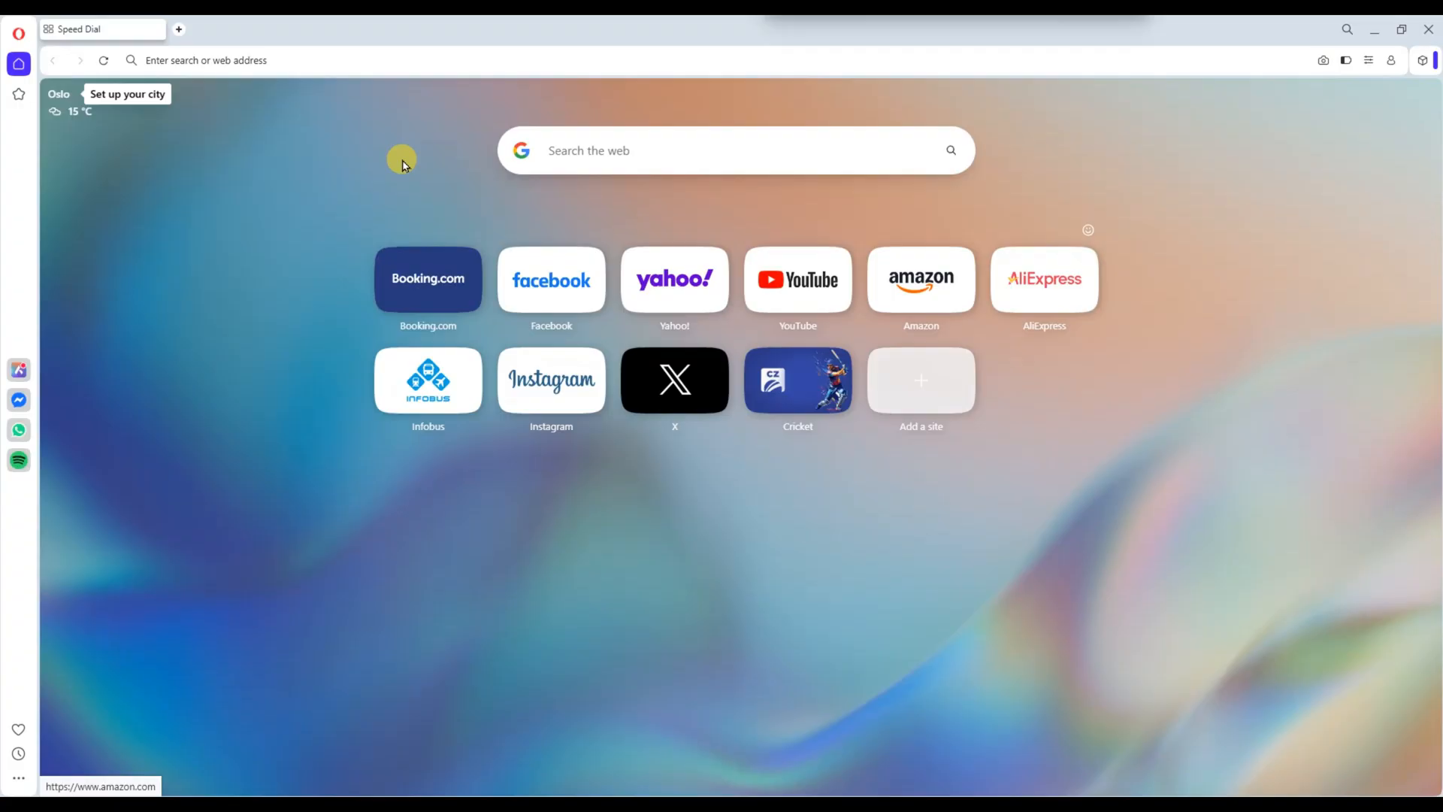
mouse_move(433, 149)
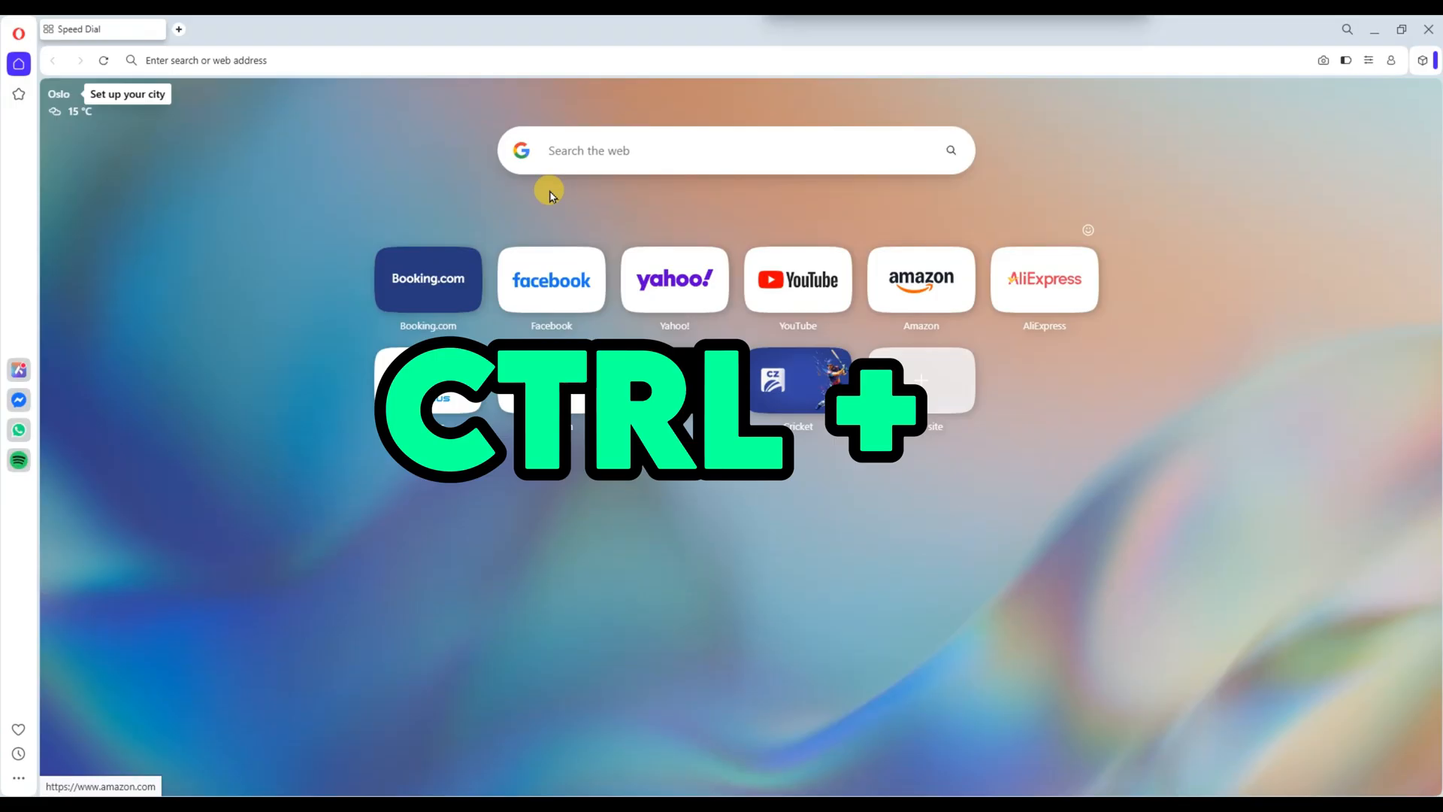
- Open Amazon from the start page and its Gift Cards page in a background tab
key("ctrl+t")
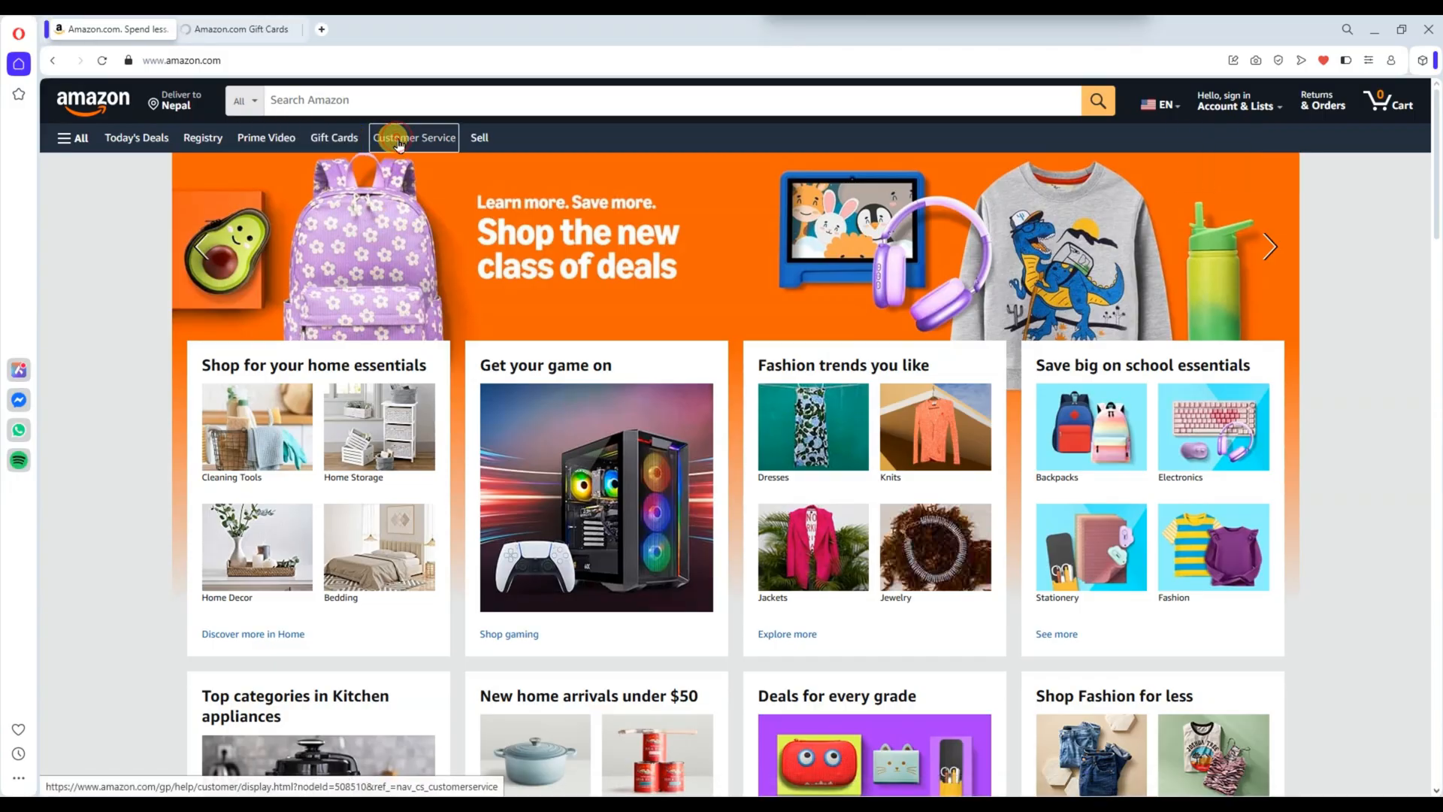
- Open Amazon's Customer Service help in a third tab and a new start-page tab
left_click(415, 138)
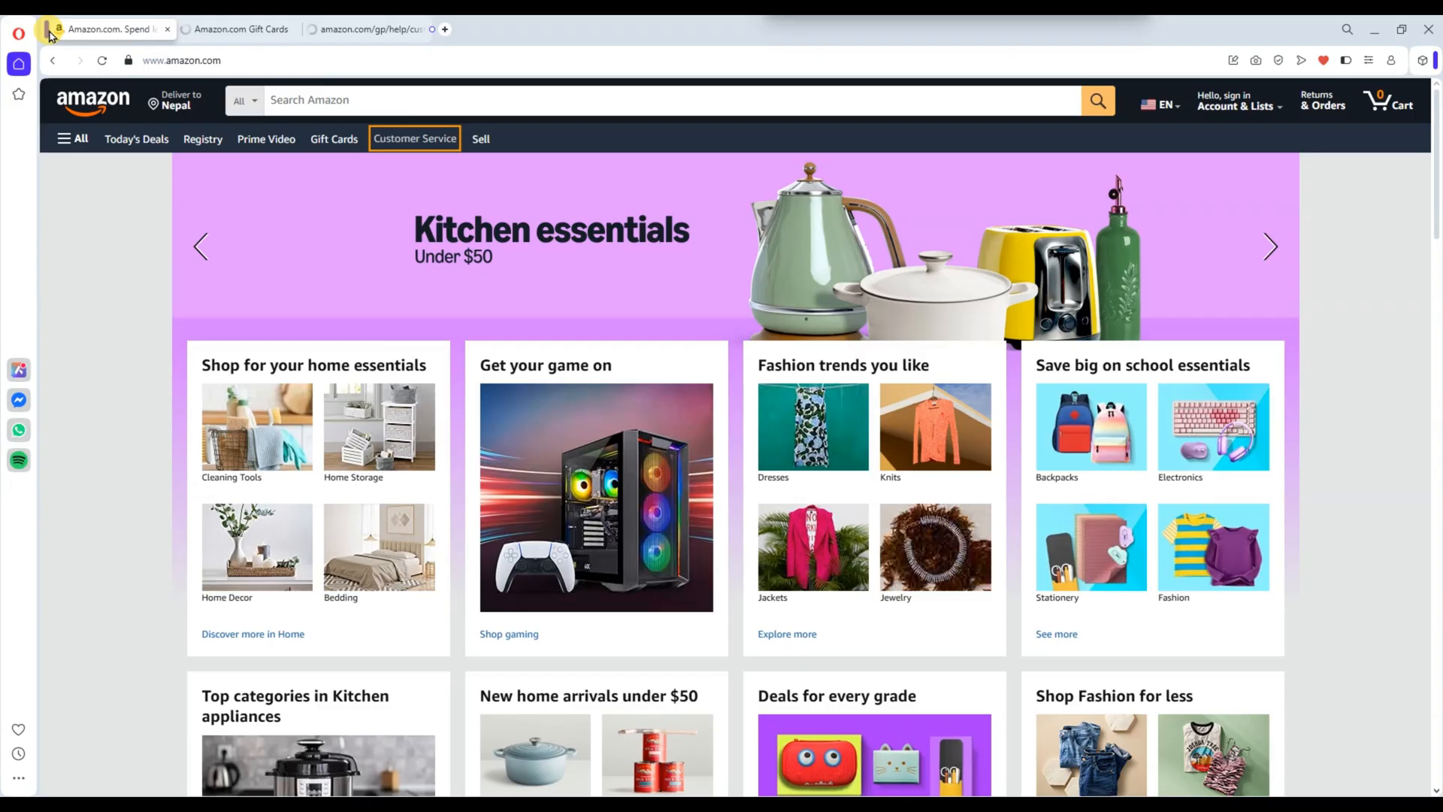
left_click(47, 28)
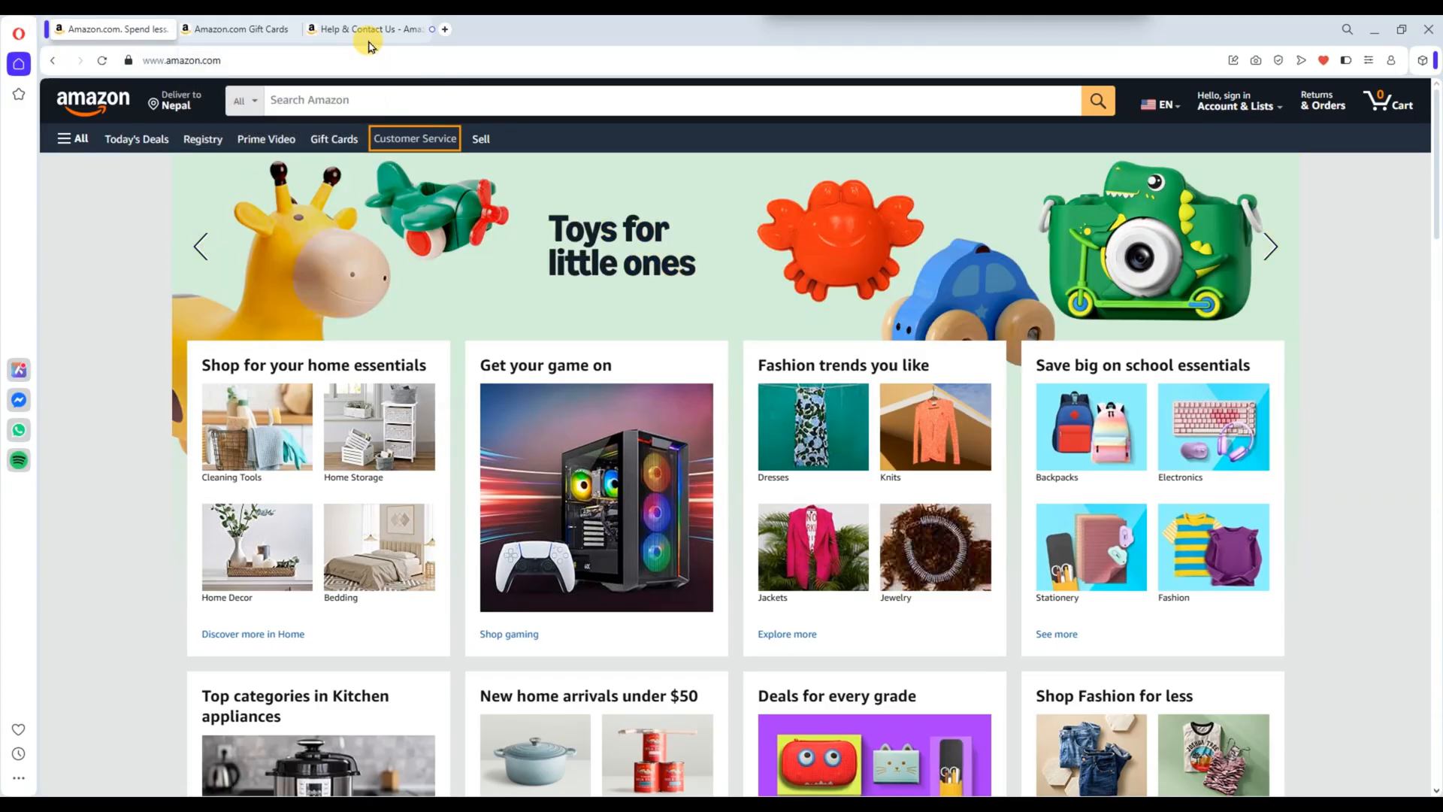
left_click(444, 29)
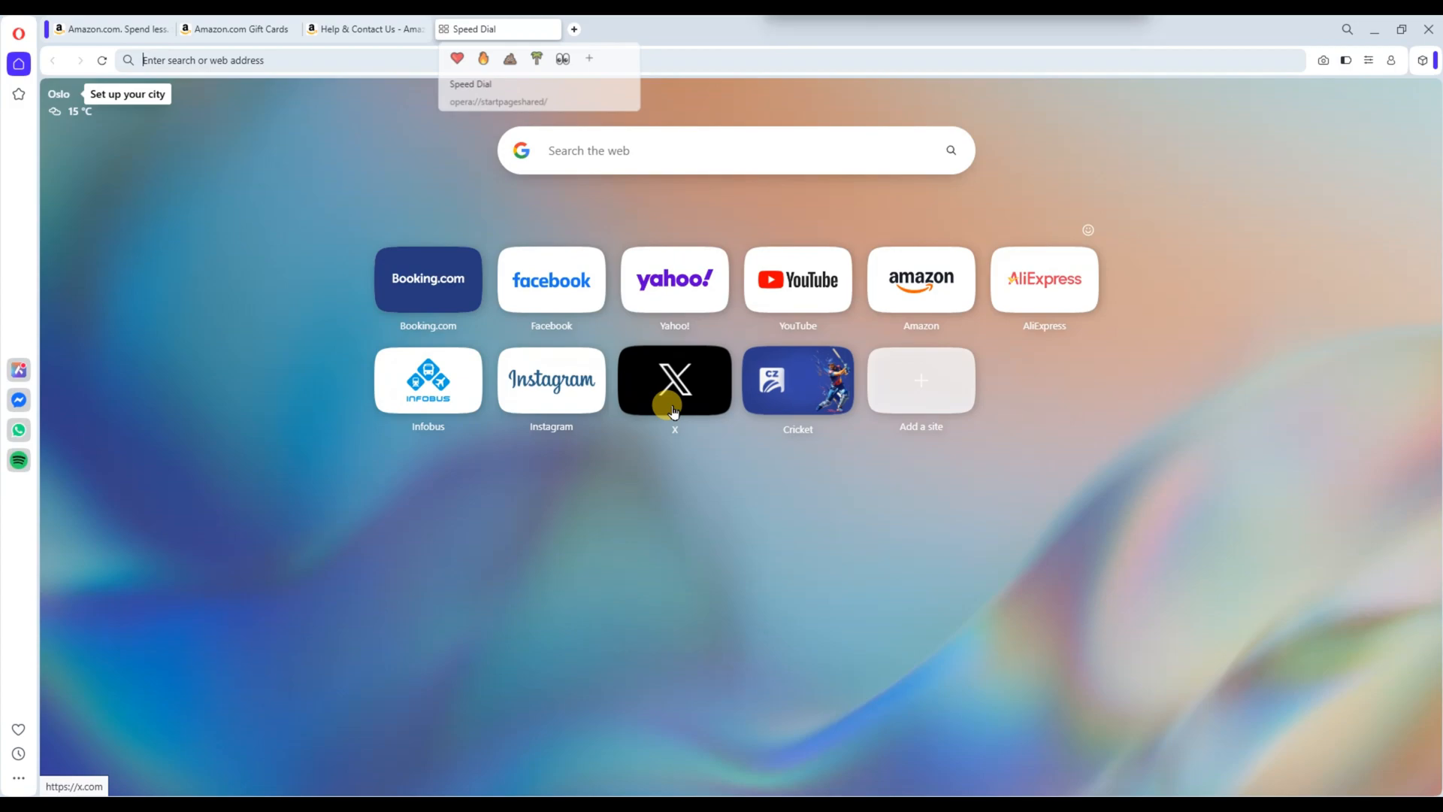
- Open X and Instagram in new tabs and group them into their own tab island
left_click(673, 381)
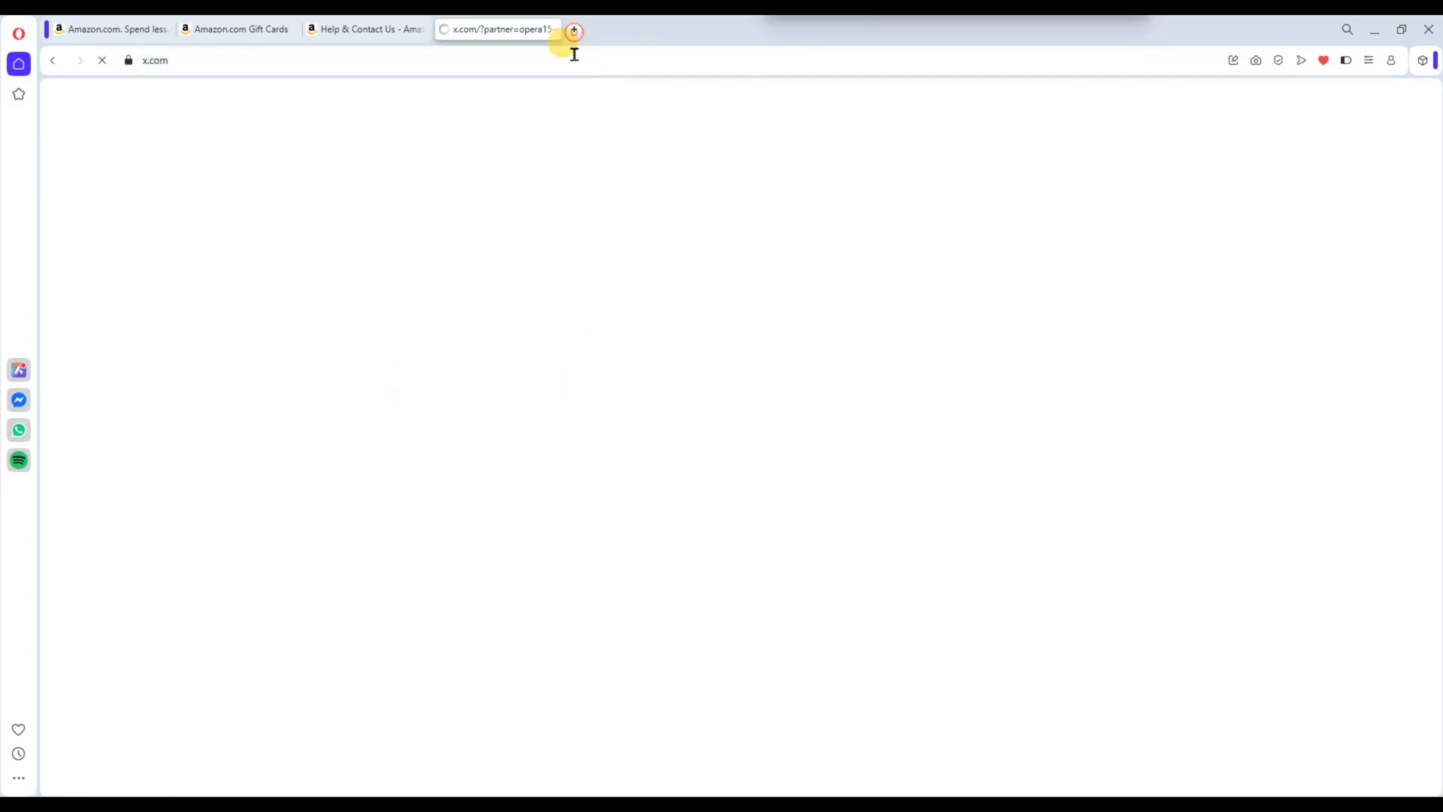
left_click(573, 29)
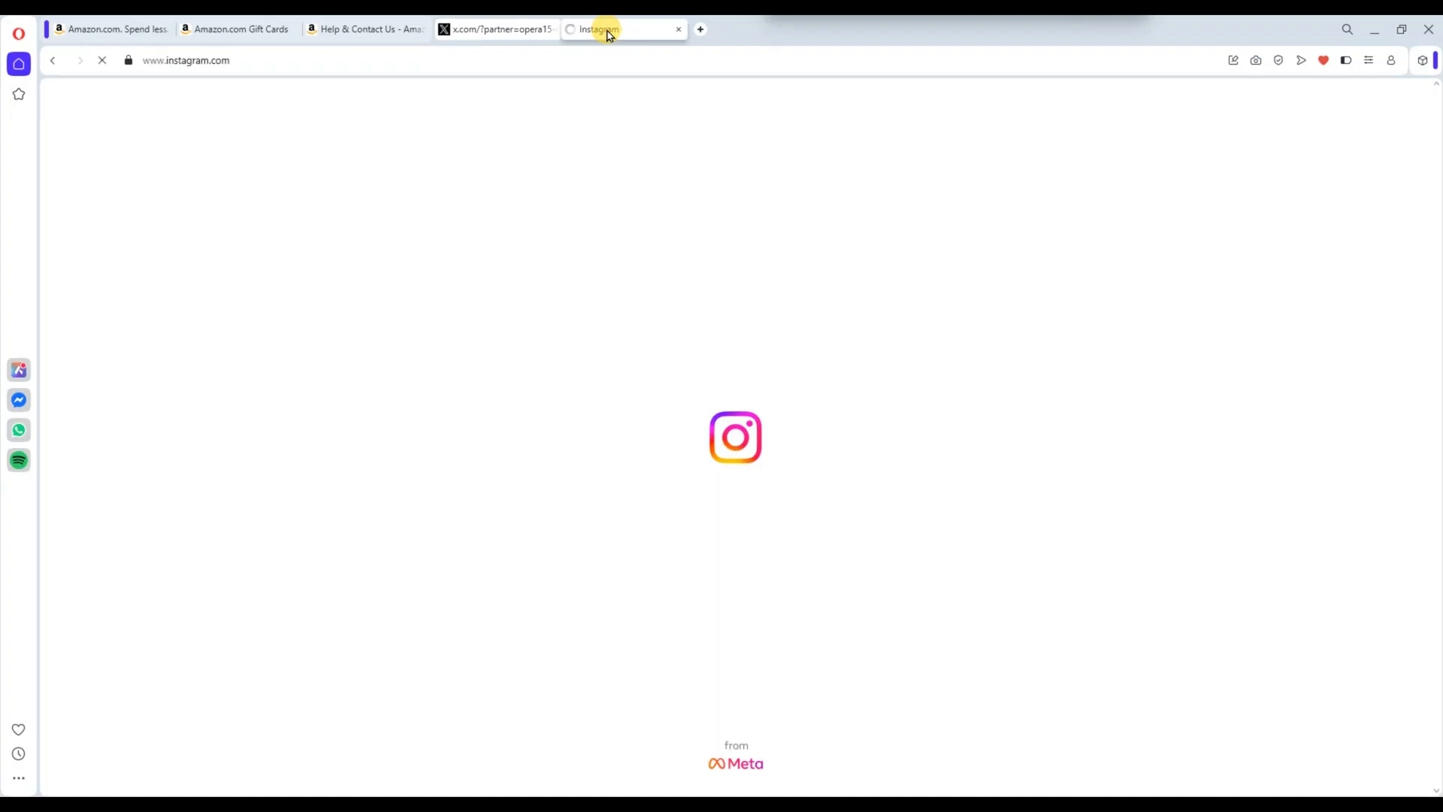
right_click(603, 29)
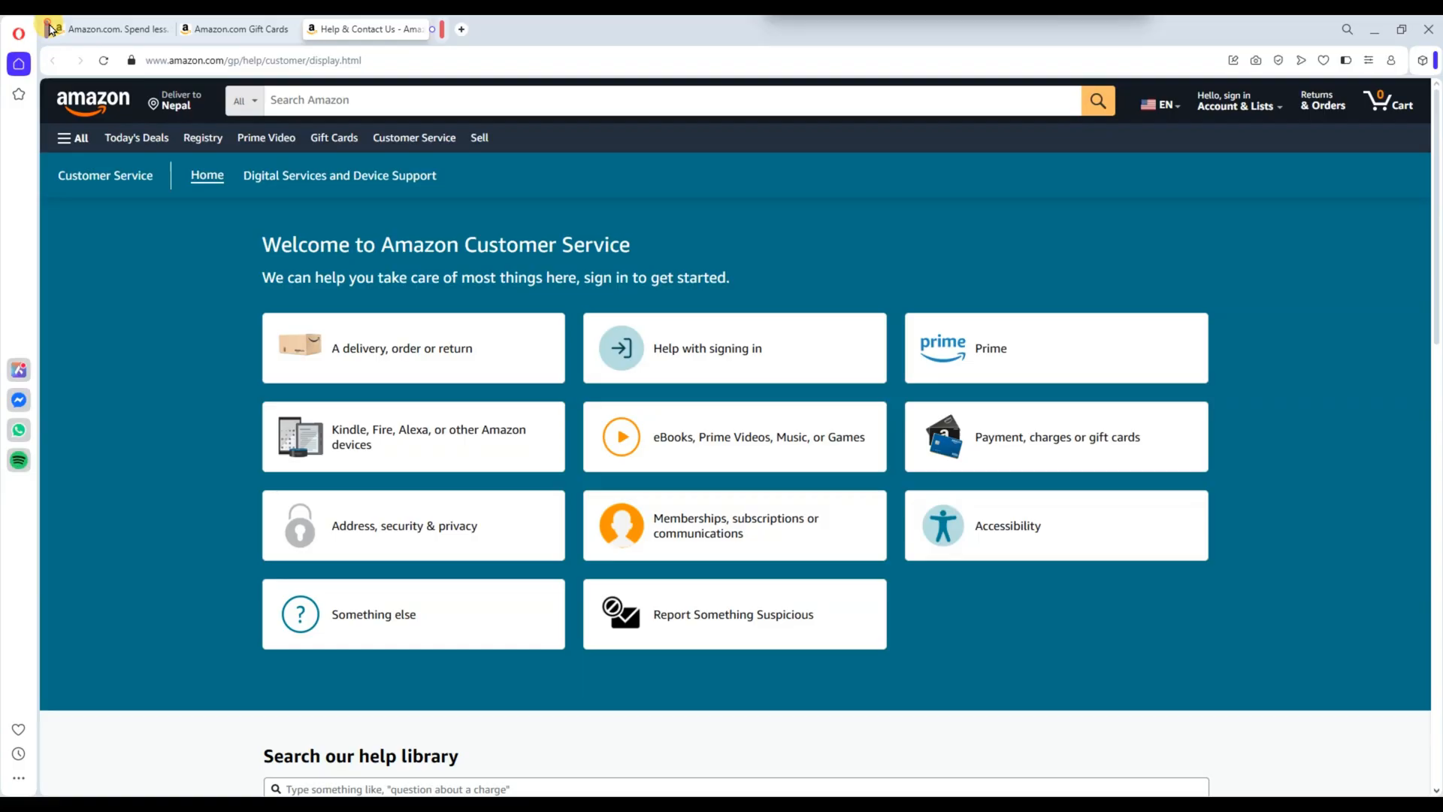
mouse_move(342, 526)
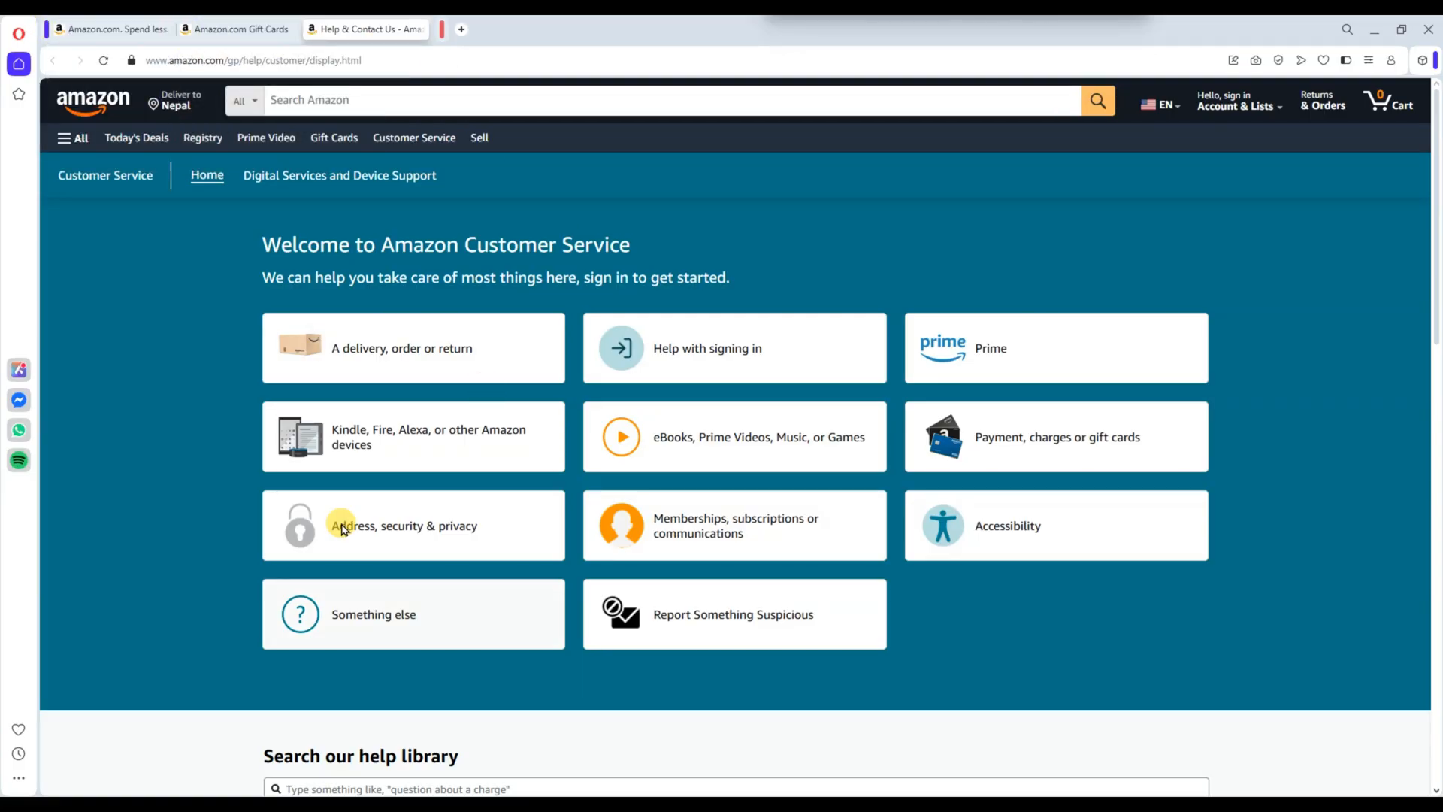
mouse_move(516, 476)
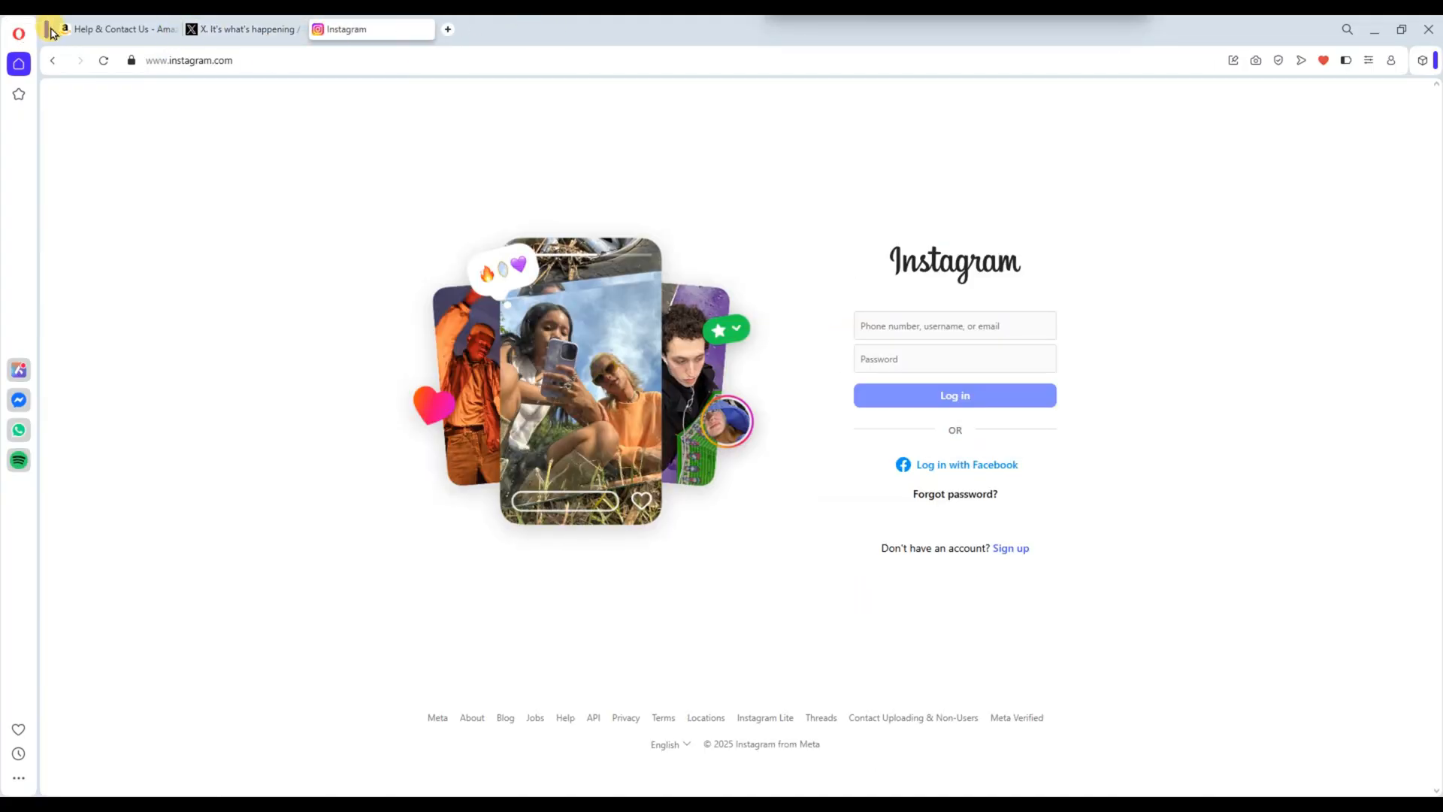
- Close the tab island holding the Amazon home and Gift Cards tabs
left_click(116, 28)
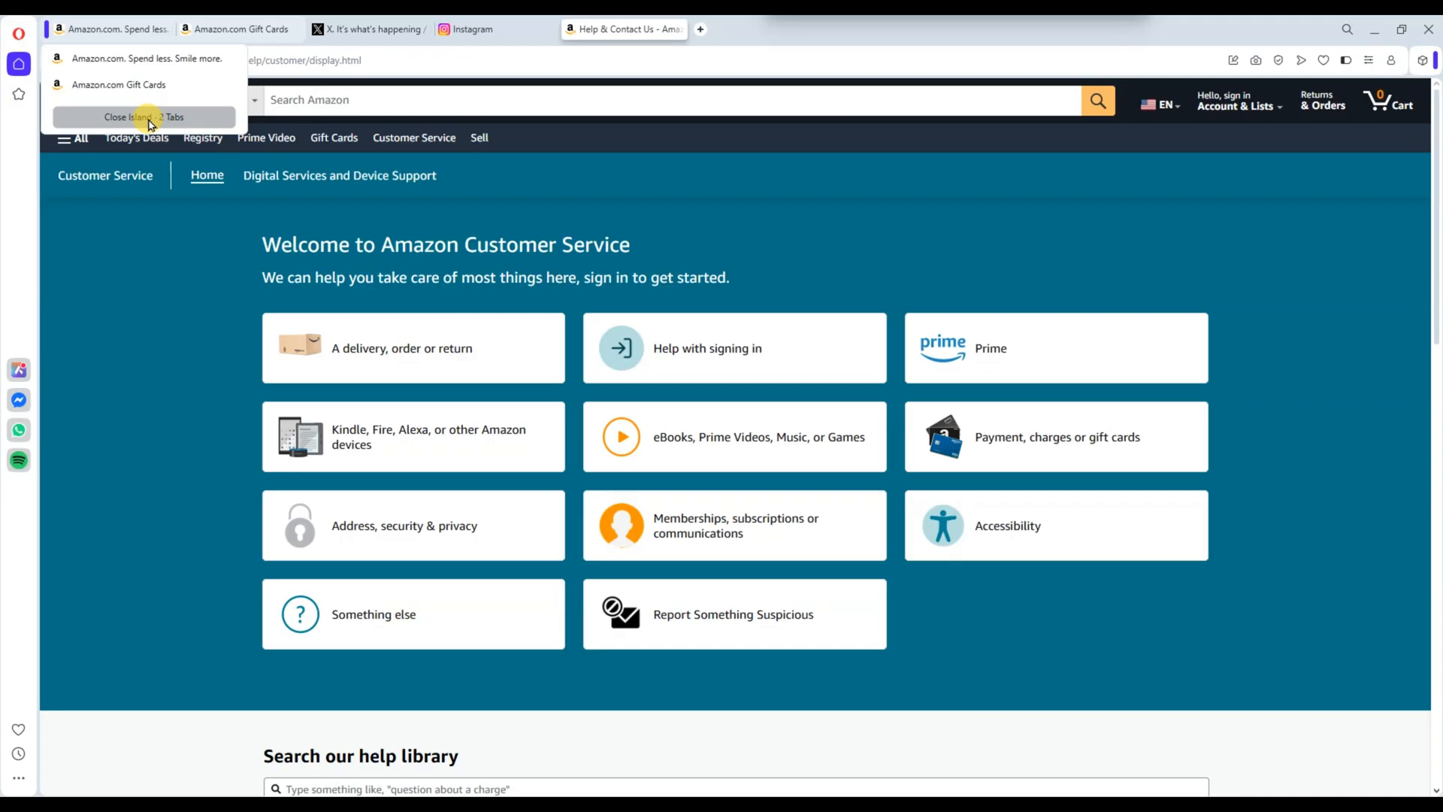
left_click(142, 118)
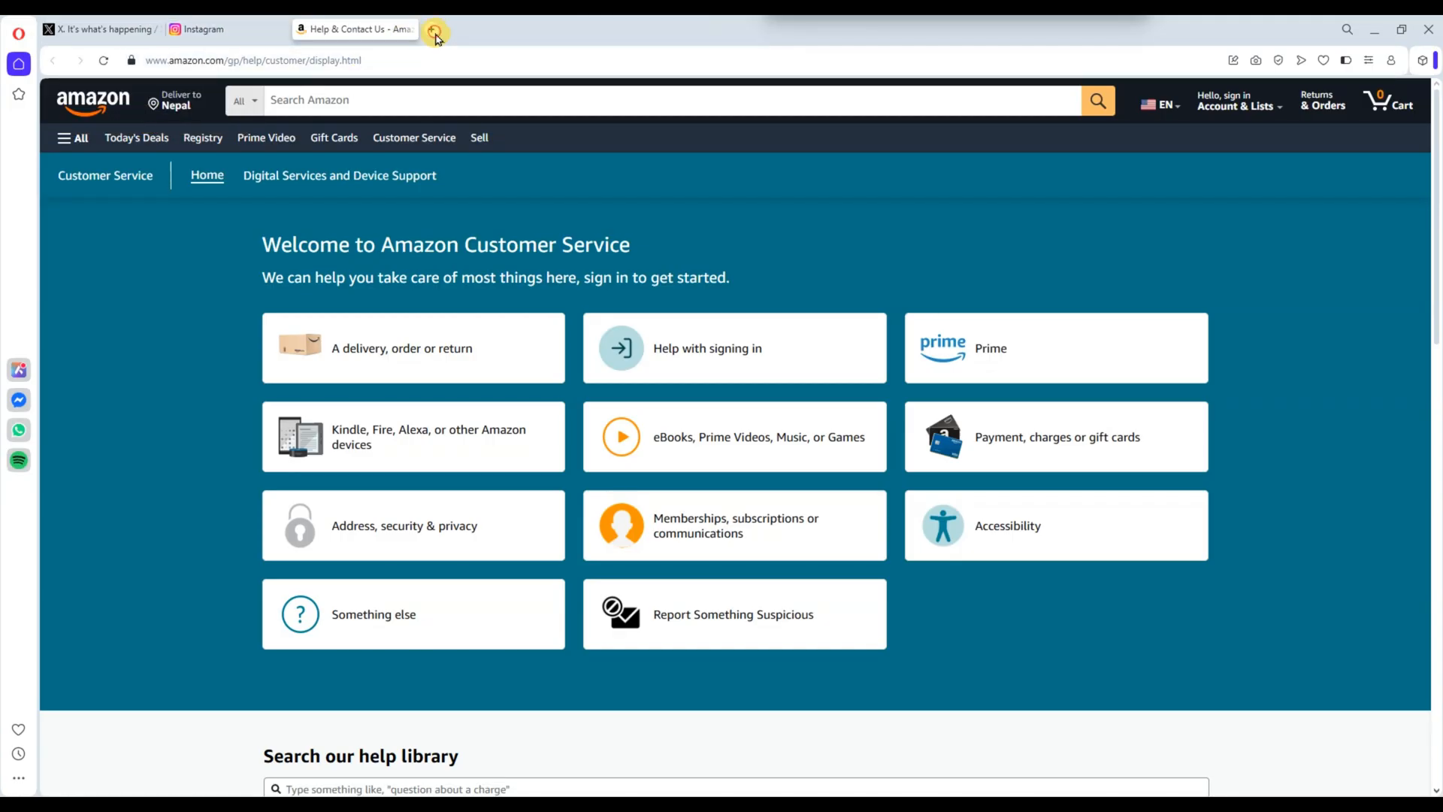
- Open a new start-page tab beside the X, Instagram and Amazon help tabs
left_click(436, 29)
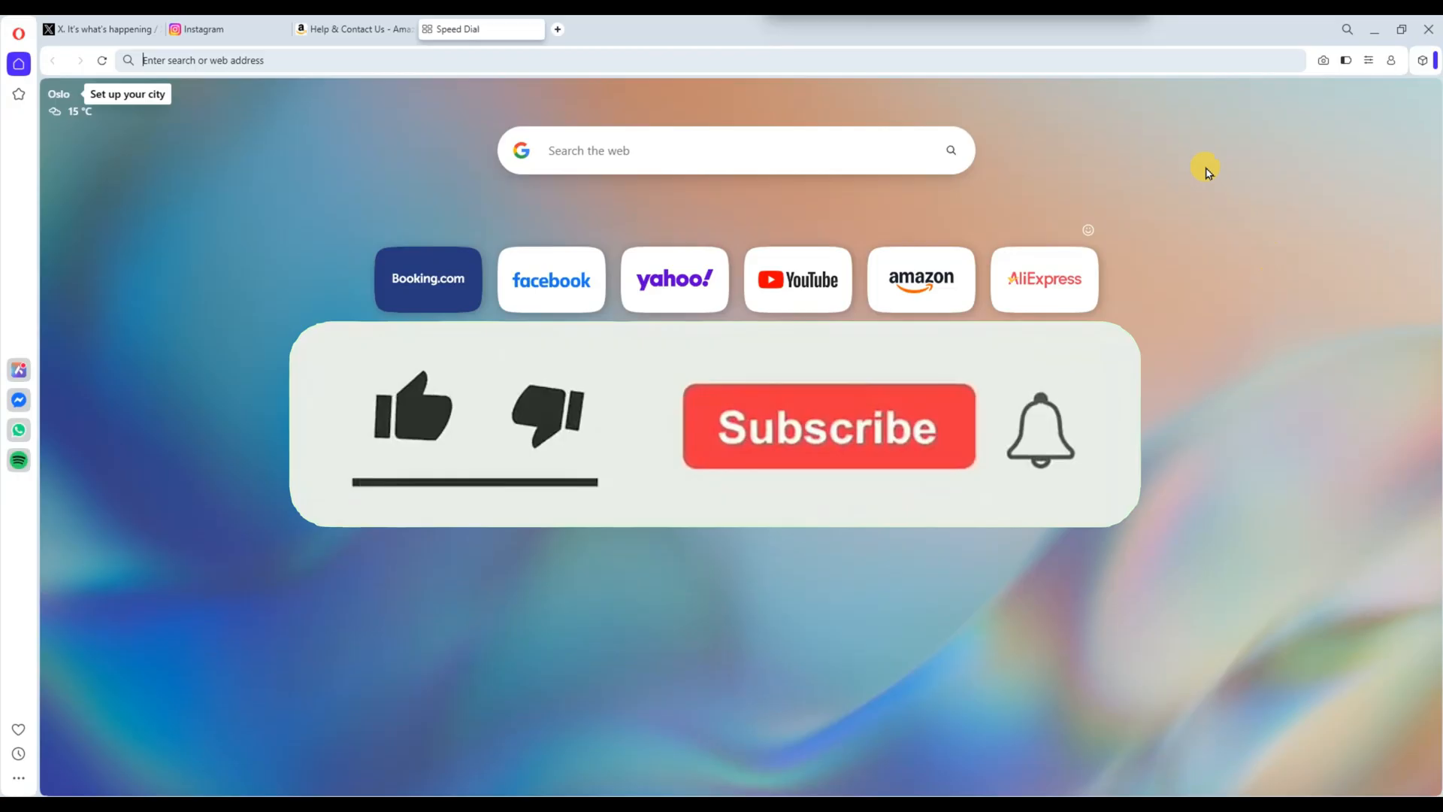
left_click(412, 409)
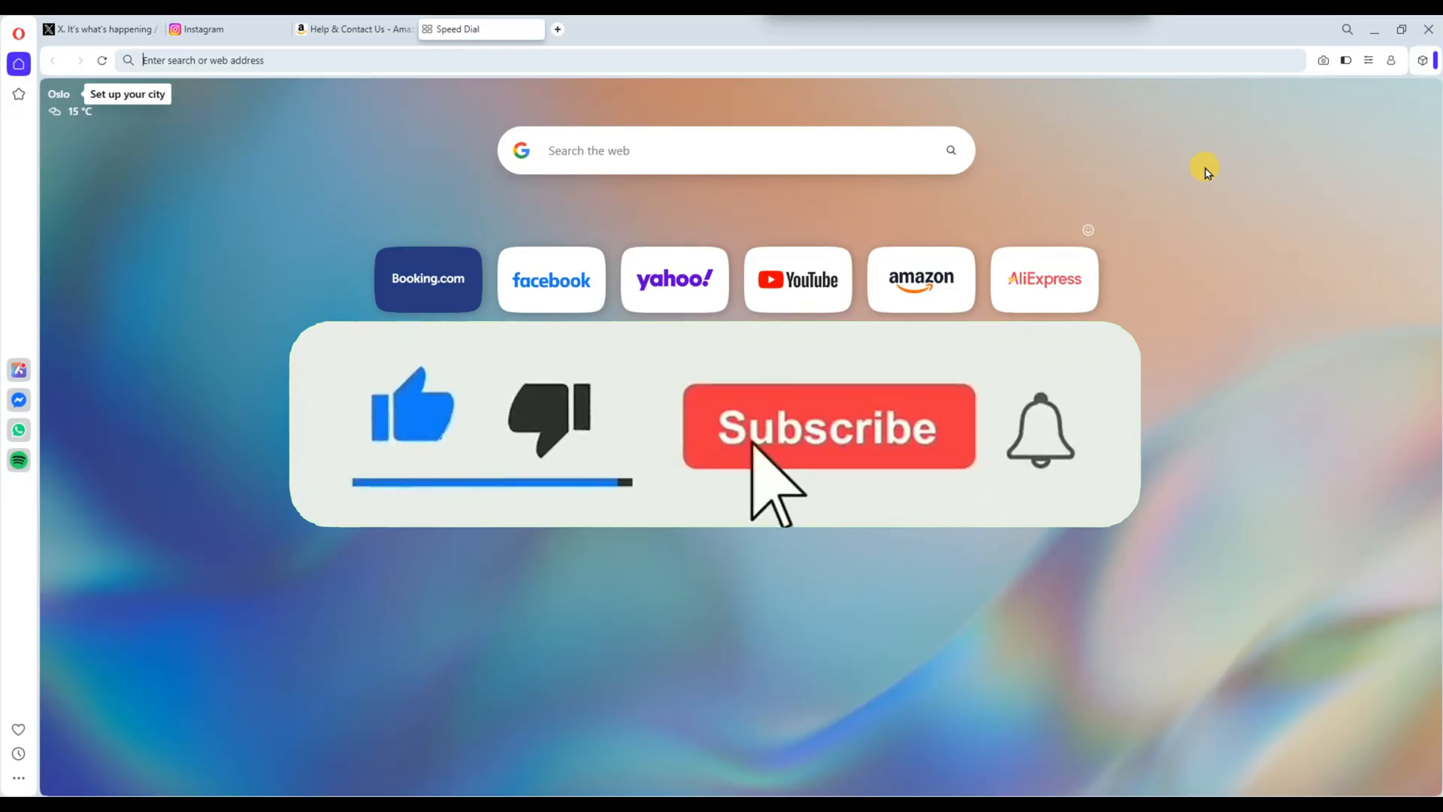
left_click(827, 426)
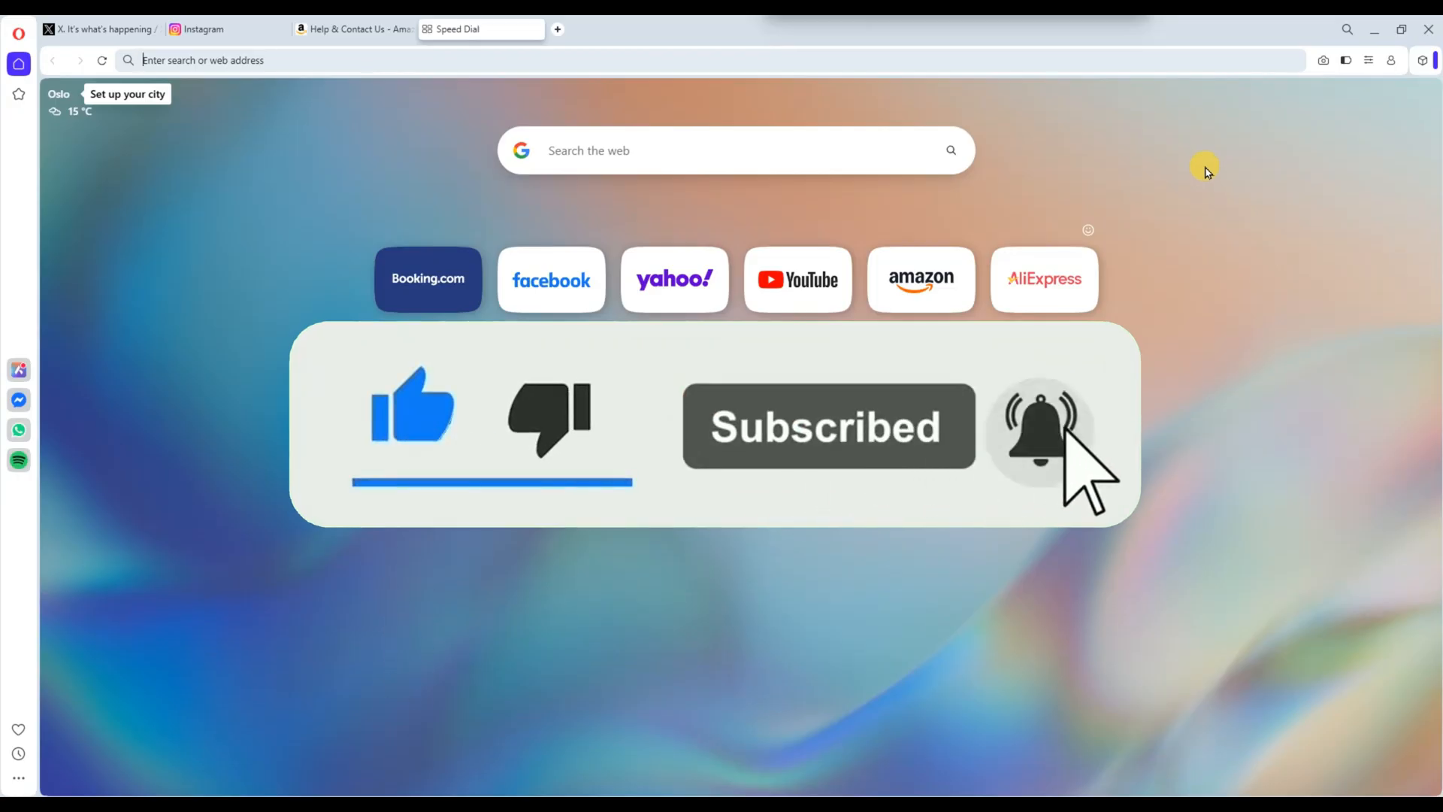